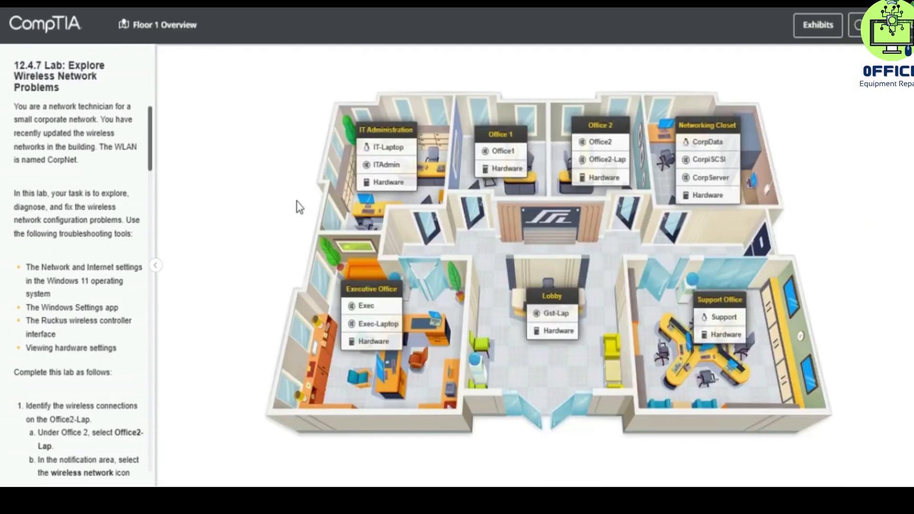
# Step: Switch to Office2-Lap and confirm in its Wi-Fi list that it's connected to CorpNet
pyautogui.scroll(-3)
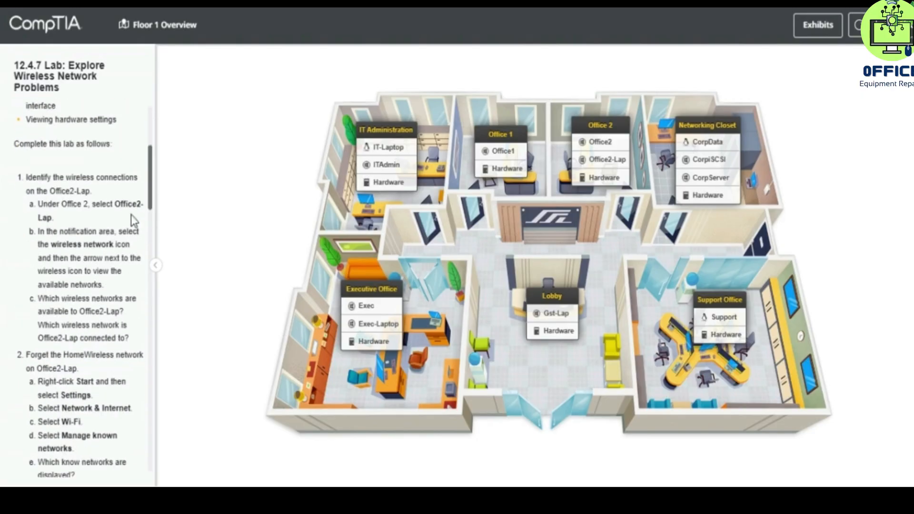
pyautogui.doubleClick(58, 190)
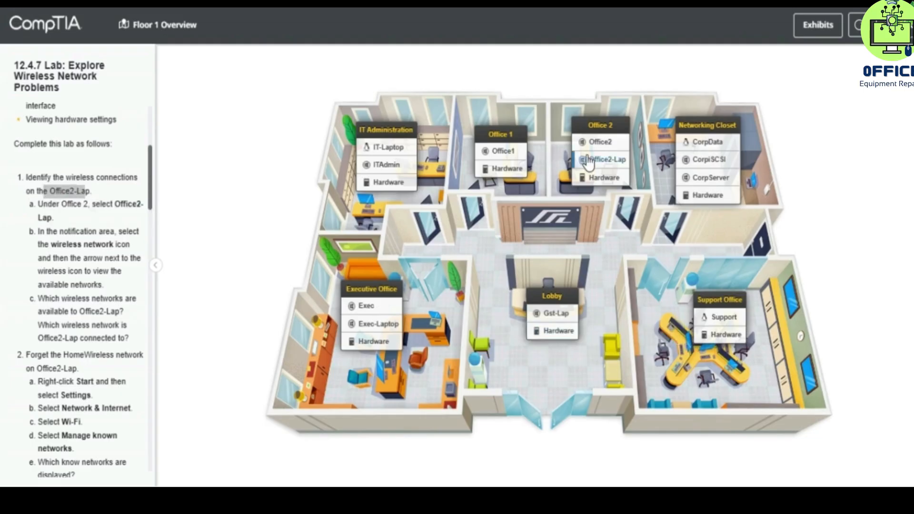
pyautogui.click(606, 159)
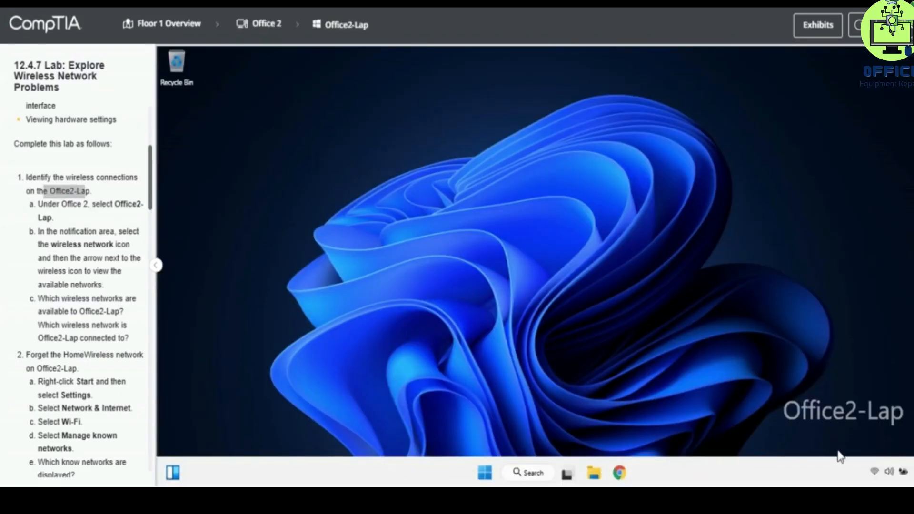
pyautogui.click(889, 472)
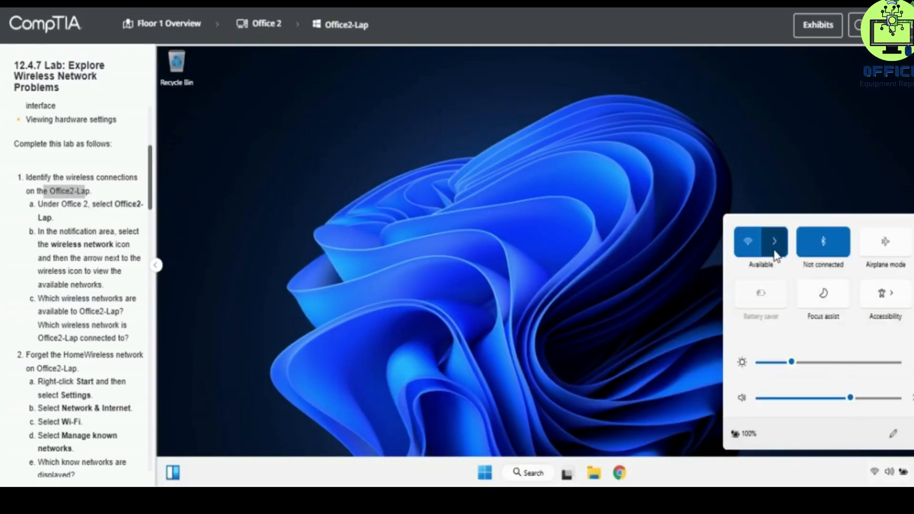
pyautogui.click(774, 241)
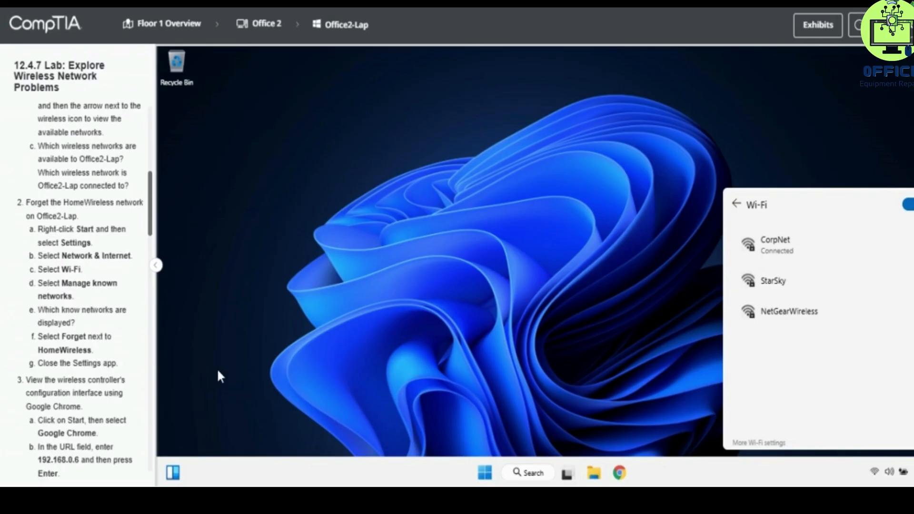
pyautogui.click(484, 473)
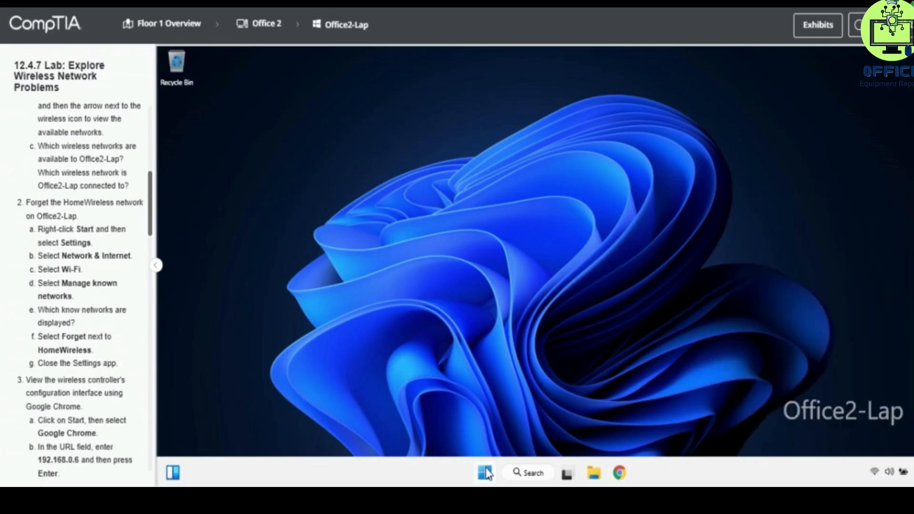
# Step: Forget HomeWireless in Office2-Lap's known Wi-Fi networks, leaving only CorpNet
pyautogui.rightClick(485, 472)
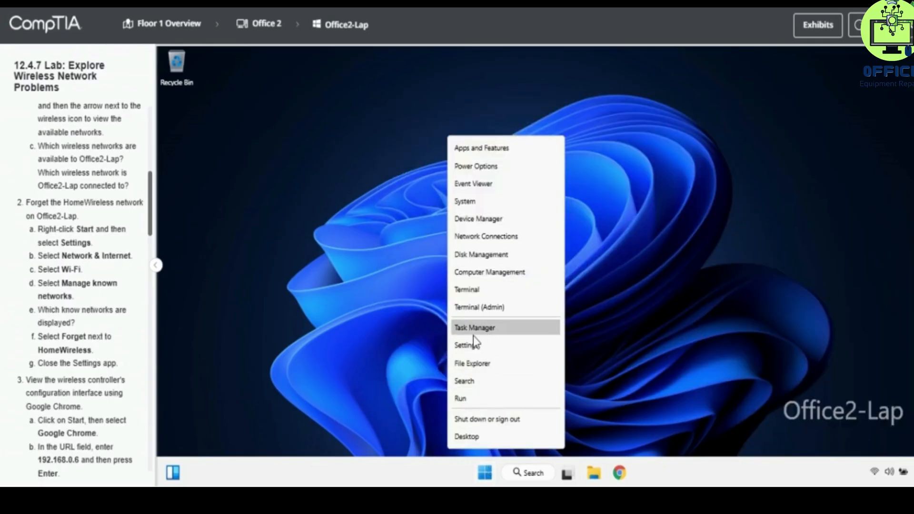
pyautogui.click(466, 344)
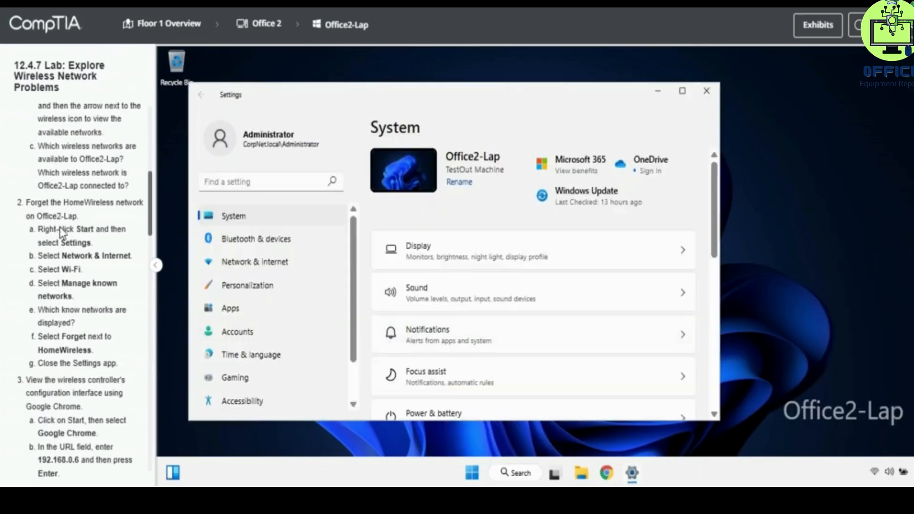
pyautogui.click(254, 262)
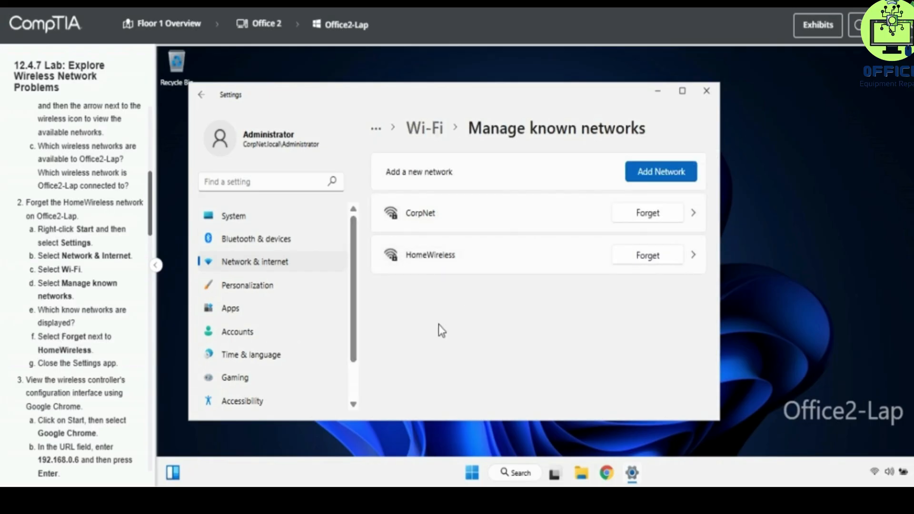
pyautogui.click(647, 255)
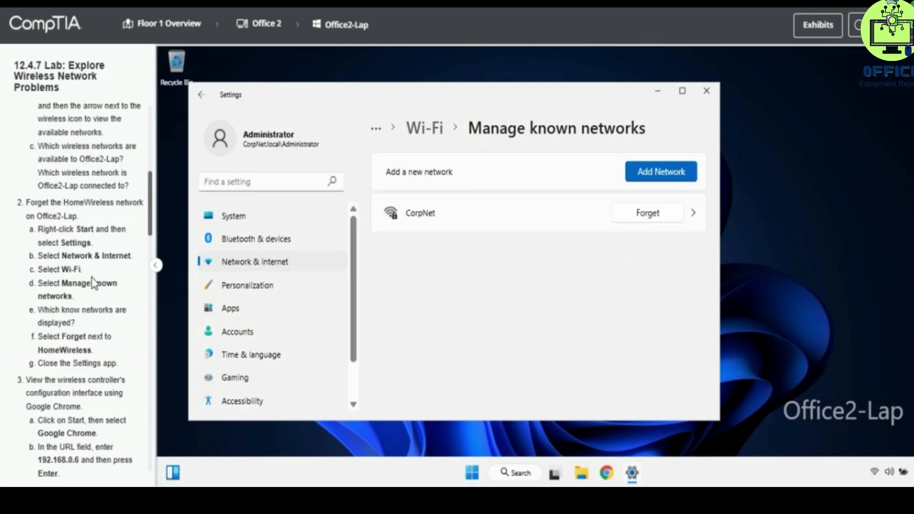
pyautogui.scroll(-3)
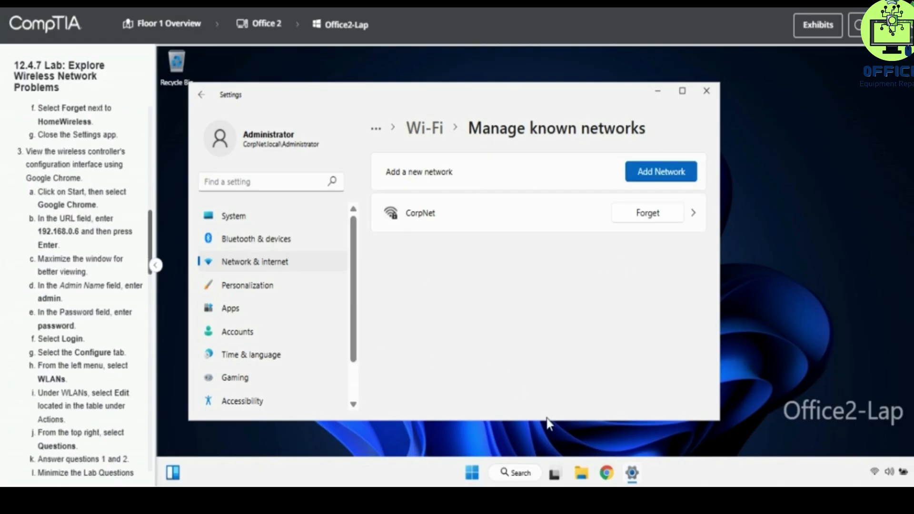
pyautogui.click(606, 473)
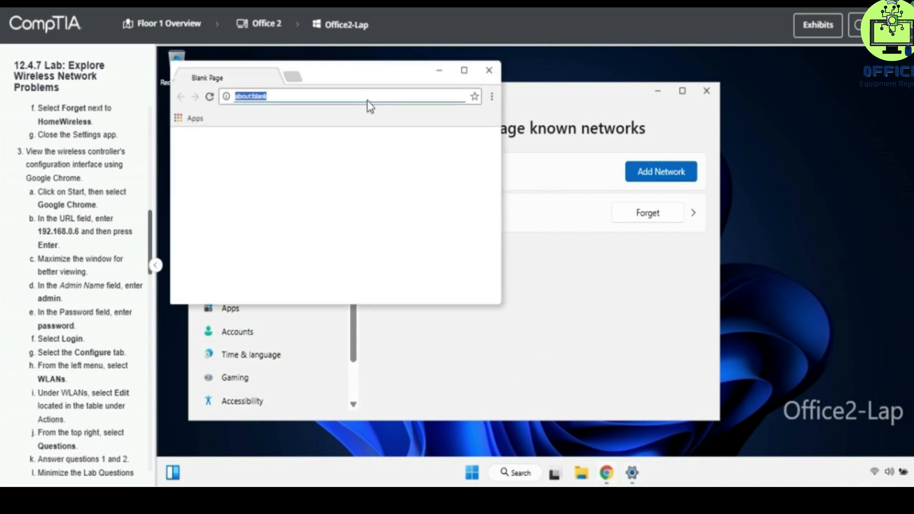
pyautogui.write('192.168.0.6/admin/login.jsp')
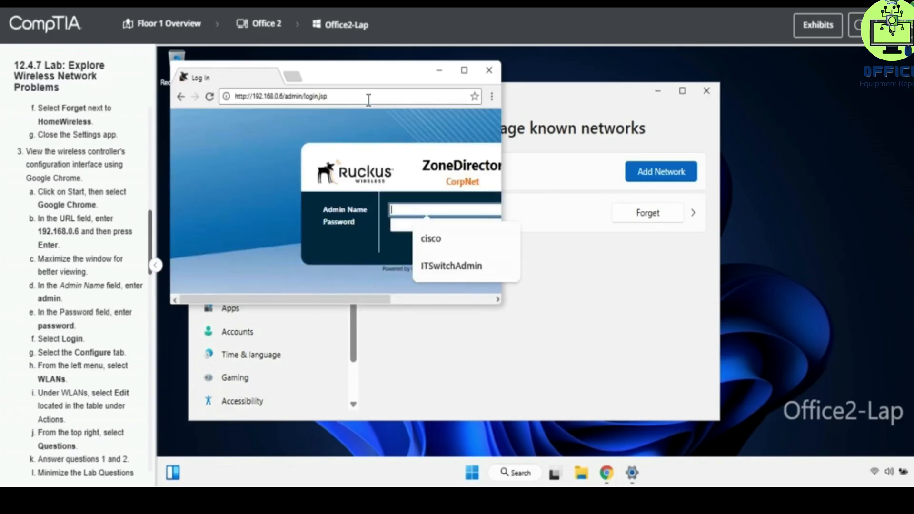
pyautogui.write('admin')
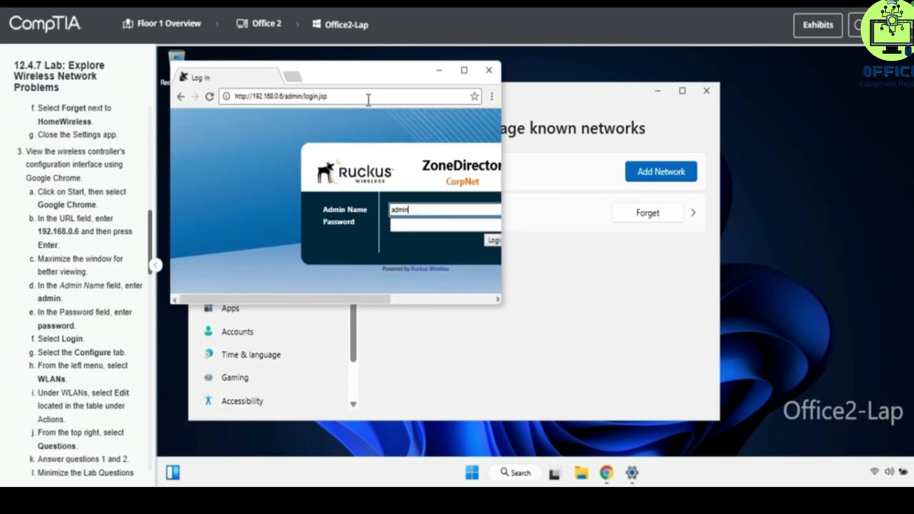
pyautogui.write('password')
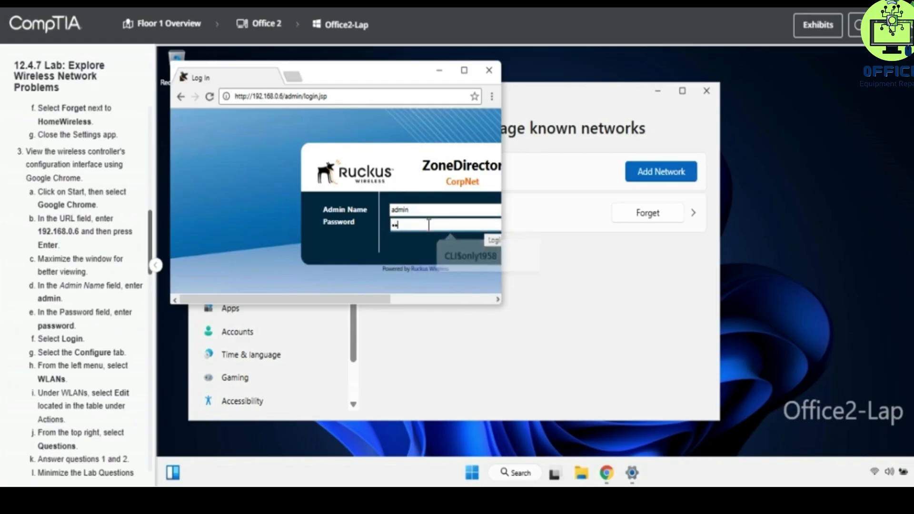
pyautogui.click(493, 240)
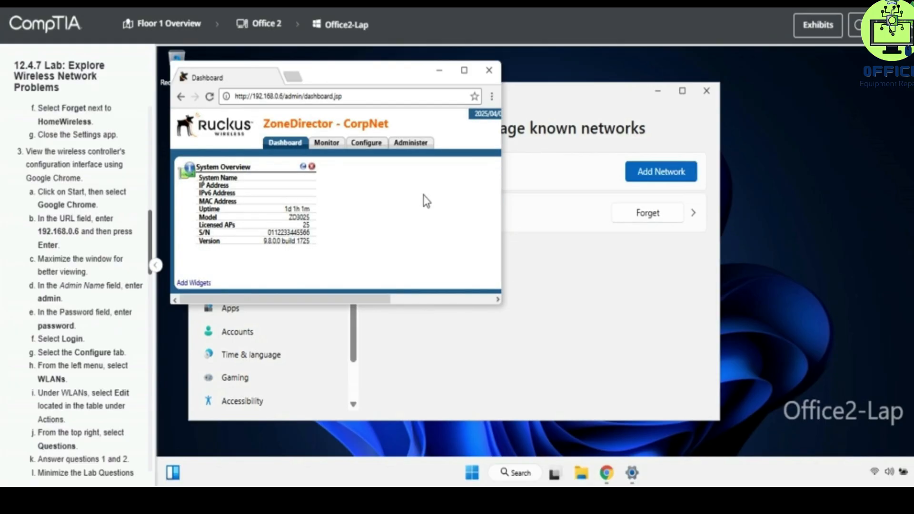
pyautogui.moveTo(361, 139)
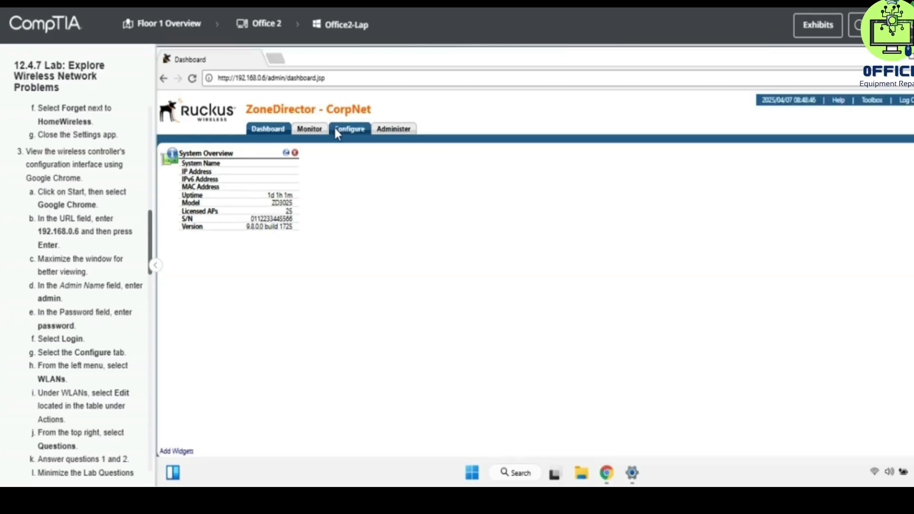
# Step: Open the CorpNet WLAN for editing under Configure > WLANs
pyautogui.click(349, 129)
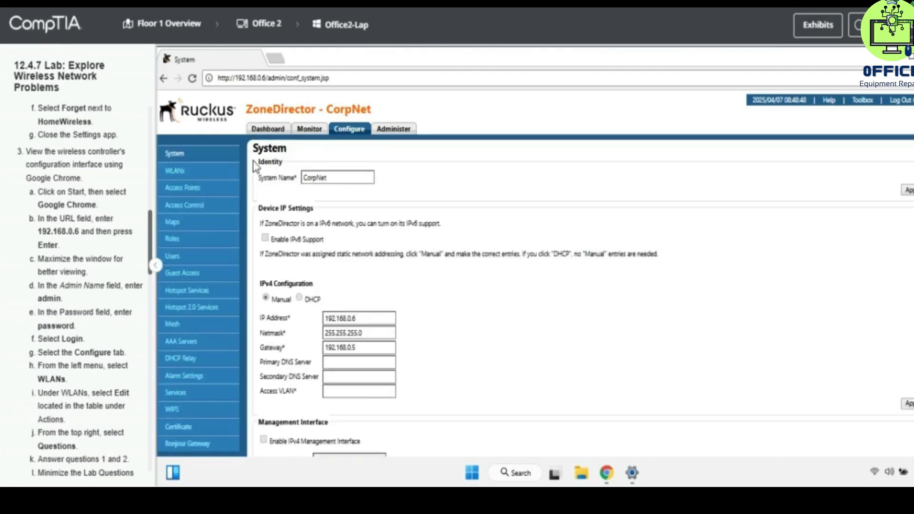
pyautogui.click(174, 171)
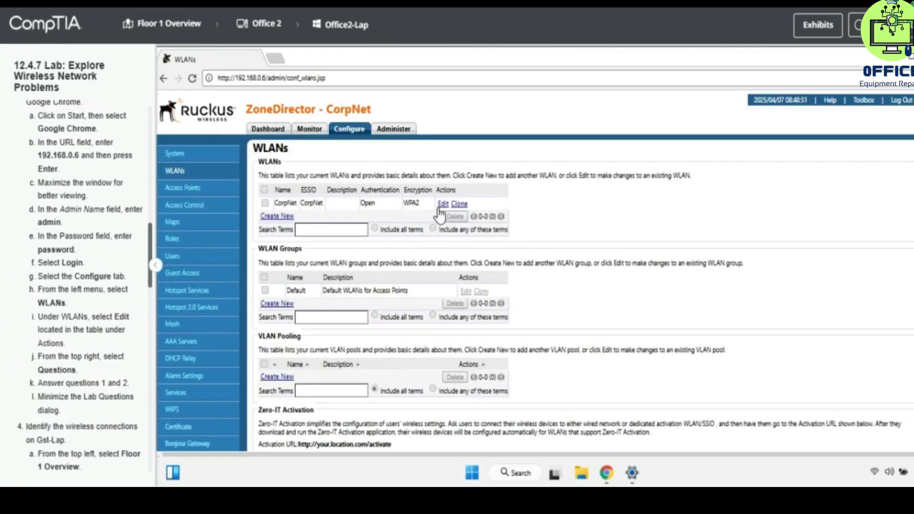
pyautogui.click(442, 203)
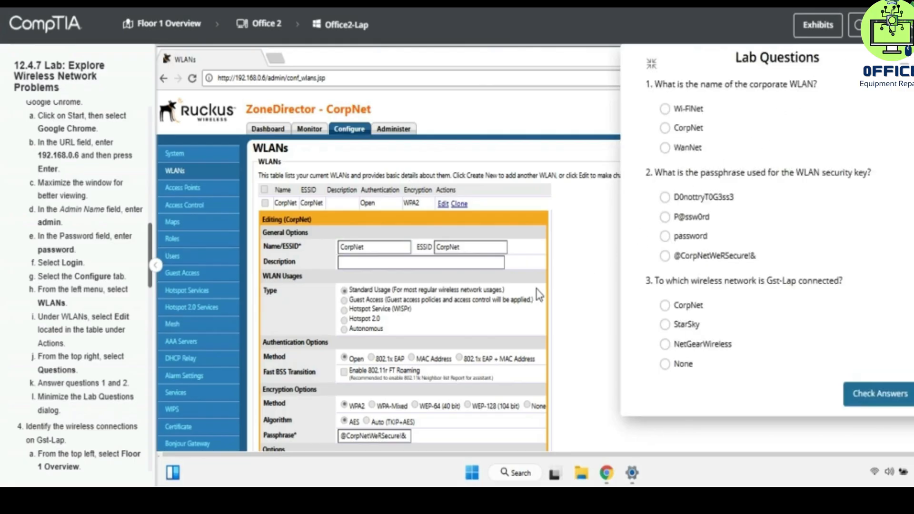
# Step: Answer CorpNet as the corporate WLAN, answer the passphrase question, and return to Floor 1 Overview
pyautogui.scroll(-3)
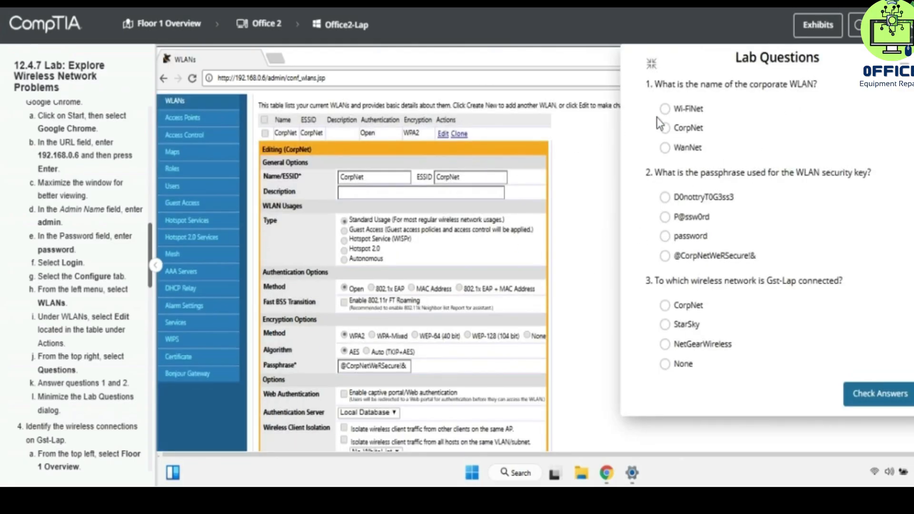
pyautogui.click(665, 127)
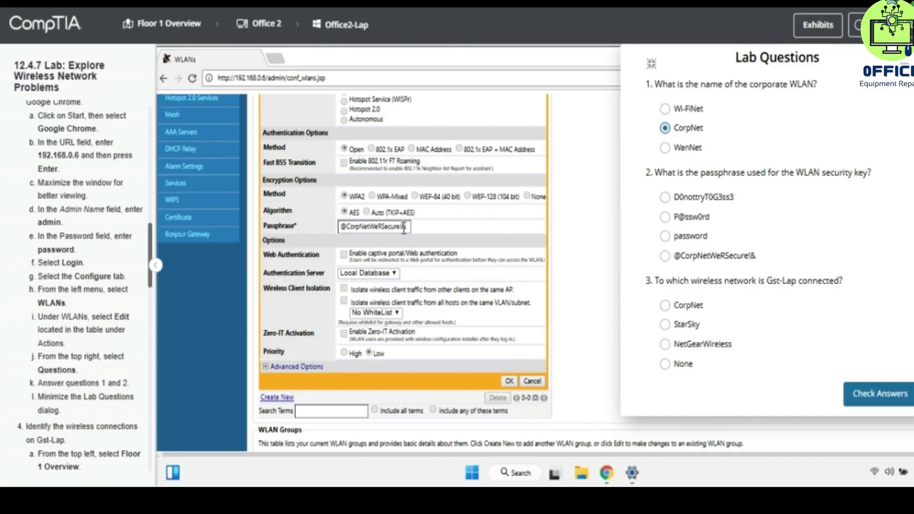
pyautogui.moveTo(676, 223)
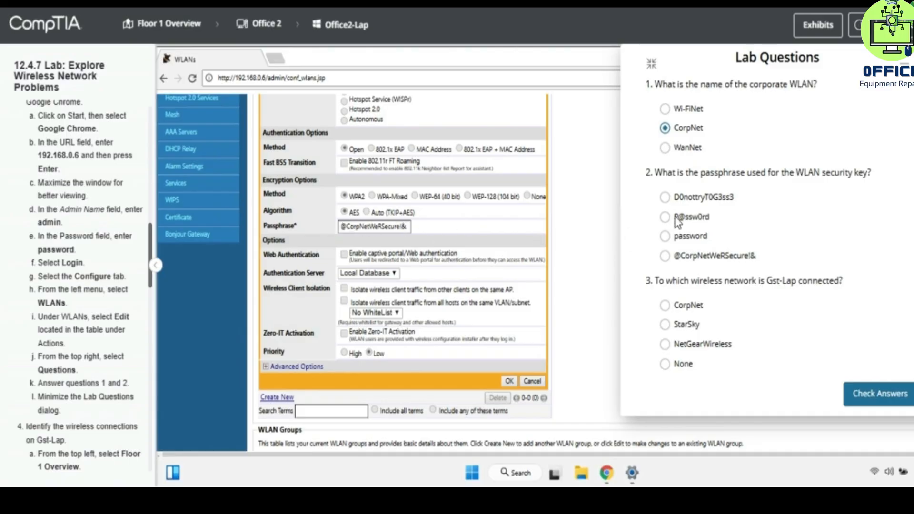
pyautogui.click(664, 256)
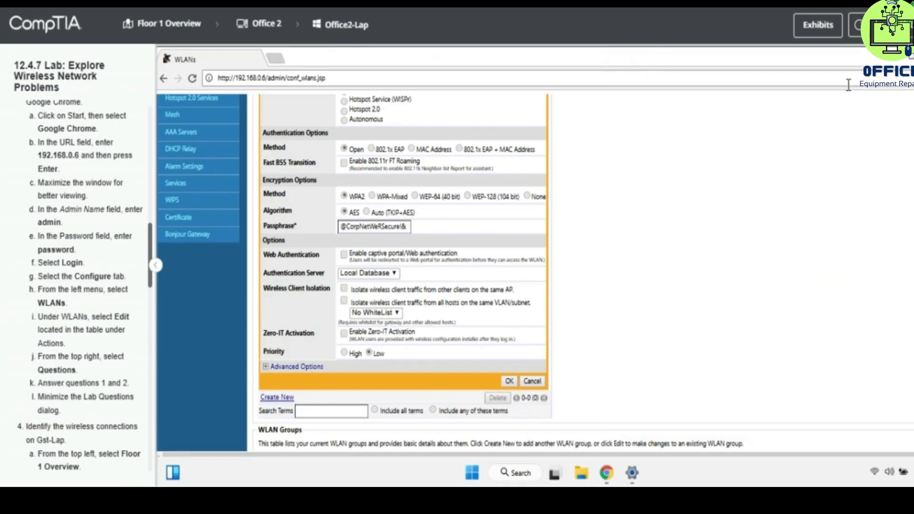
pyautogui.scroll(-3)
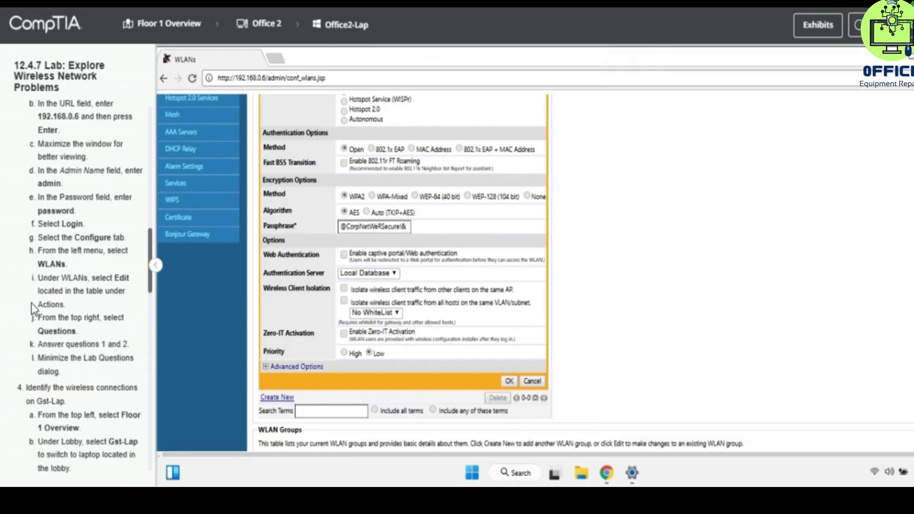
pyautogui.scroll(-3)
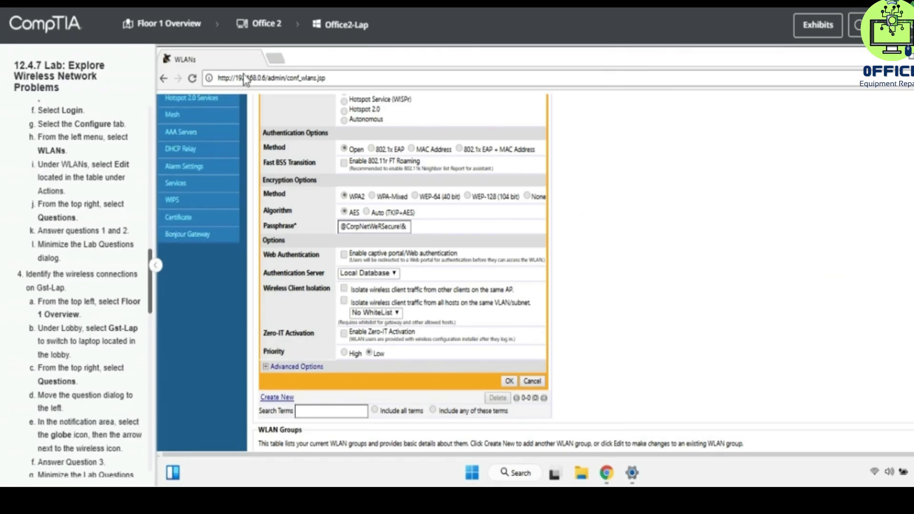
pyautogui.click(168, 24)
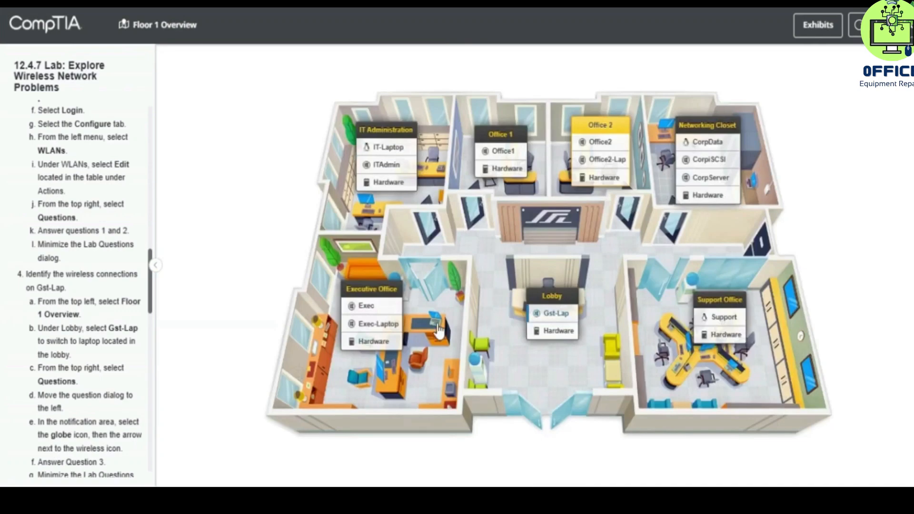
# Step: Switch to Gst-Lap, check its Wi-Fi status, and answer lab question 3
pyautogui.click(556, 313)
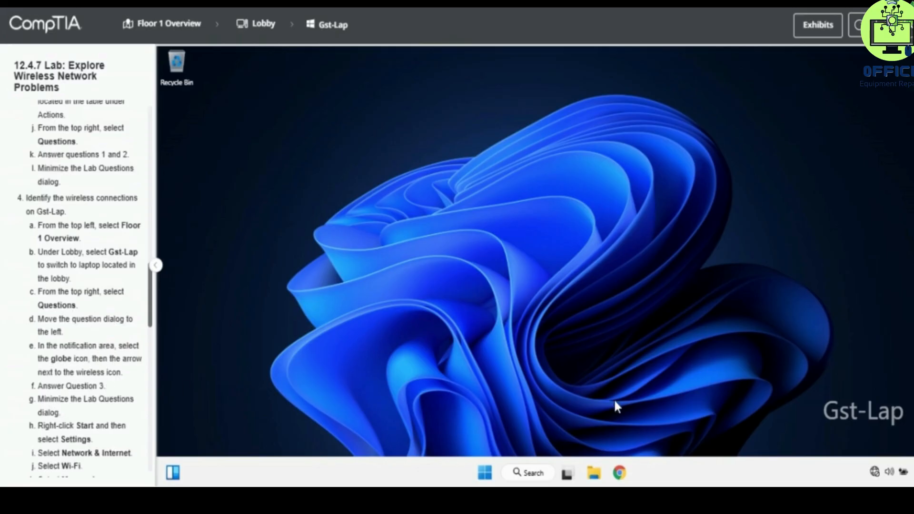
pyautogui.click(889, 473)
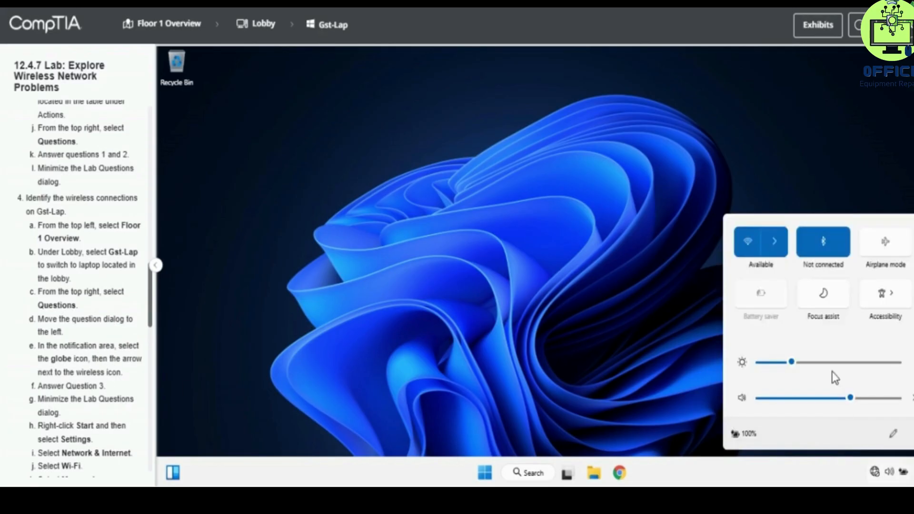
pyautogui.click(774, 241)
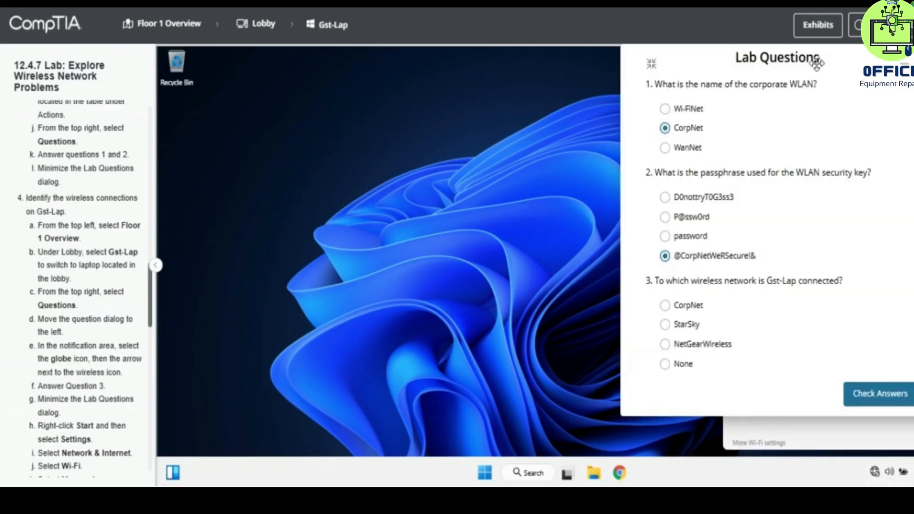
pyautogui.moveTo(772, 290)
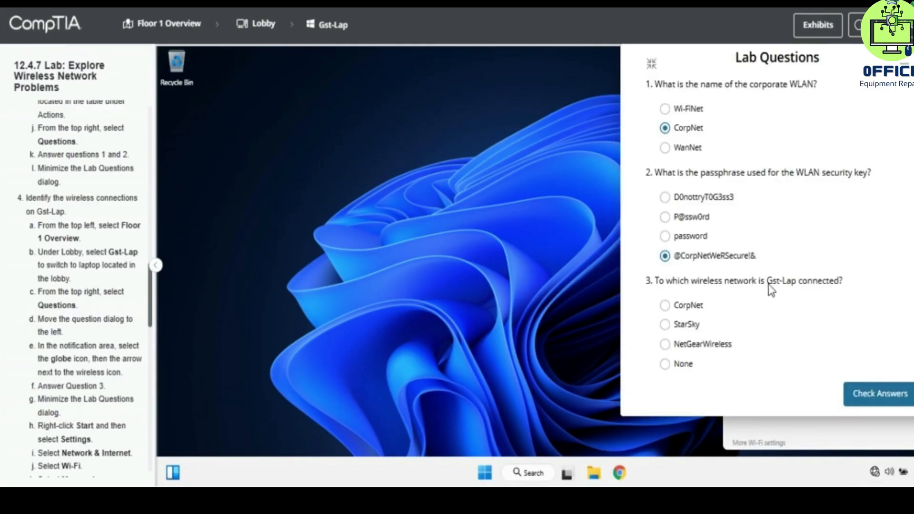
pyautogui.click(664, 364)
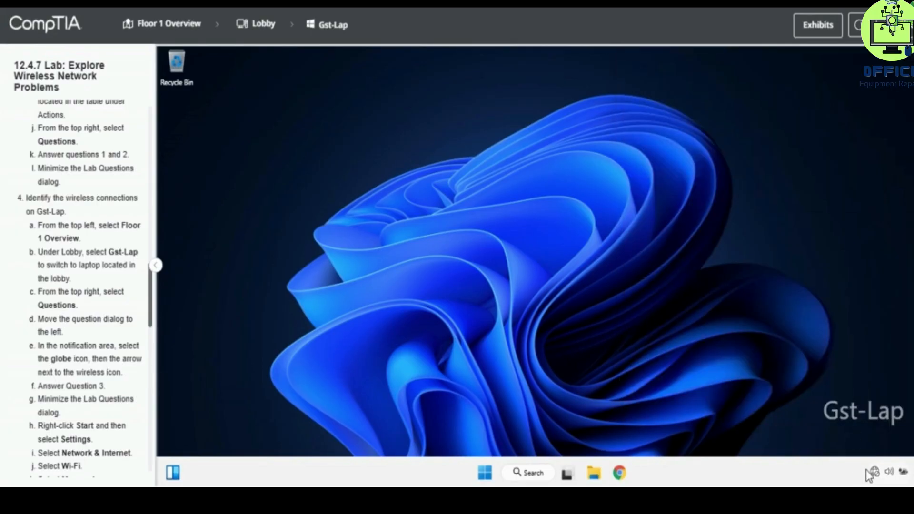
pyautogui.click(873, 473)
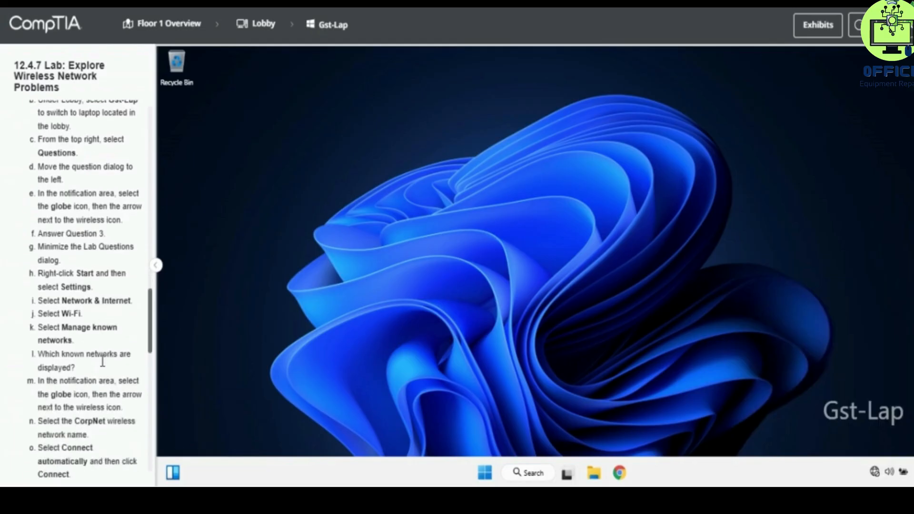
# Step: On Gst-Lap, confirm CorpNet is the only known Wi-Fi network in Settings
pyautogui.scroll(-3)
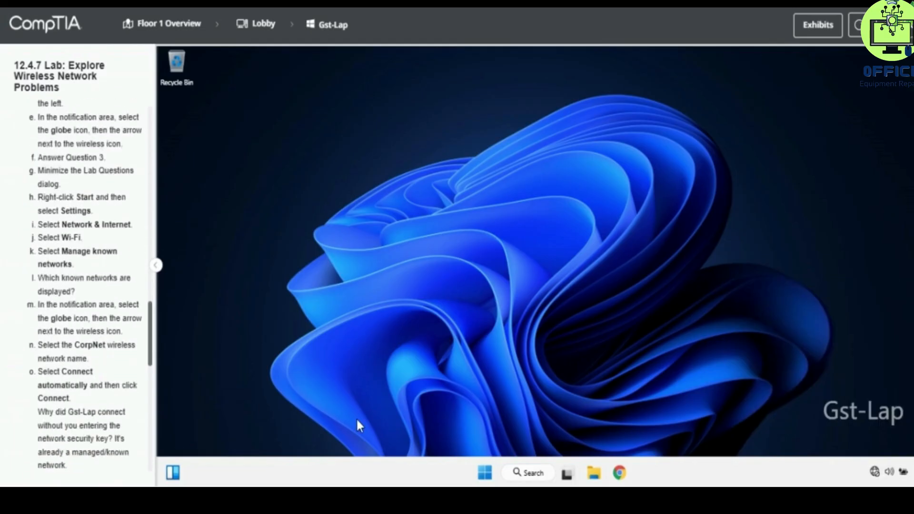
pyautogui.rightClick(484, 472)
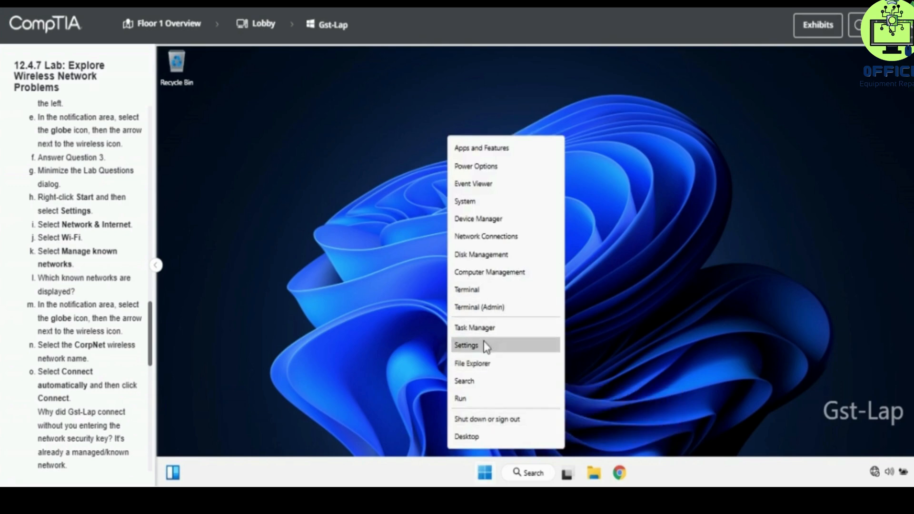
pyautogui.click(466, 345)
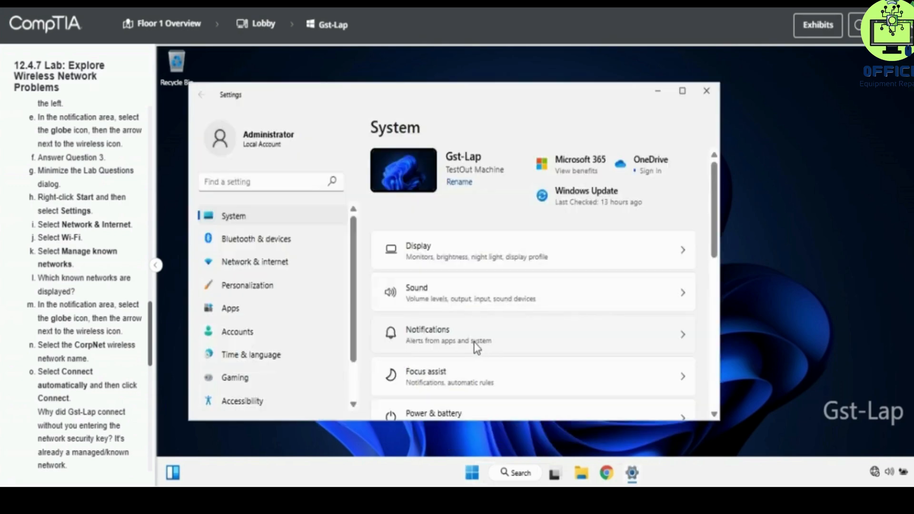
pyautogui.click(254, 261)
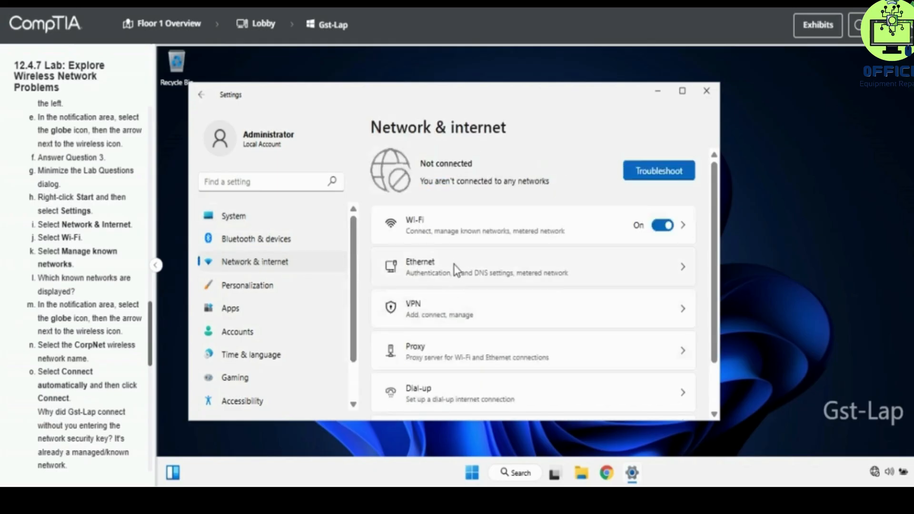
pyautogui.moveTo(445, 255)
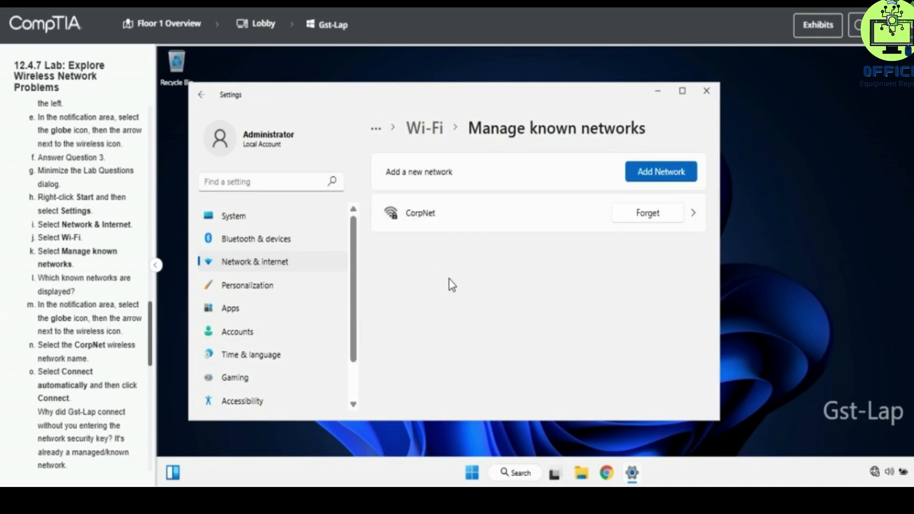
pyautogui.click(887, 473)
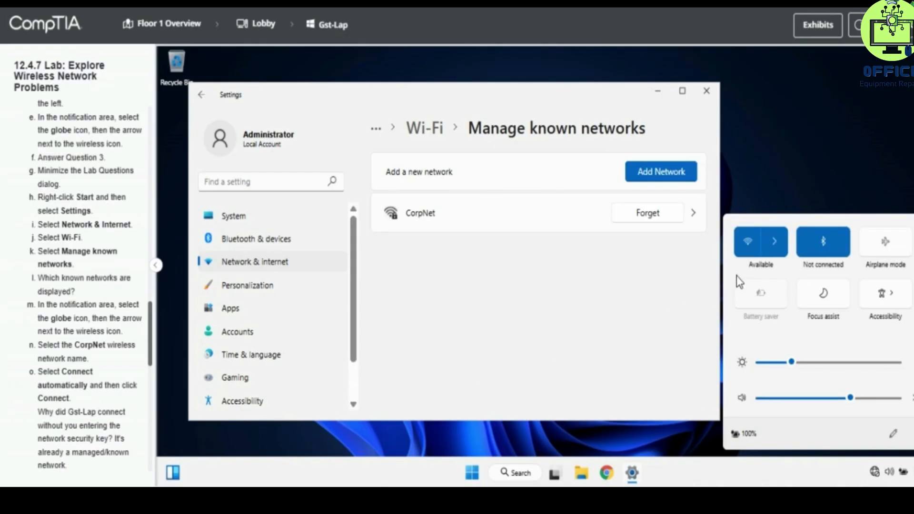
# Step: Connect Gst-Lap to CorpNet with Connect automatically enabled
pyautogui.click(774, 241)
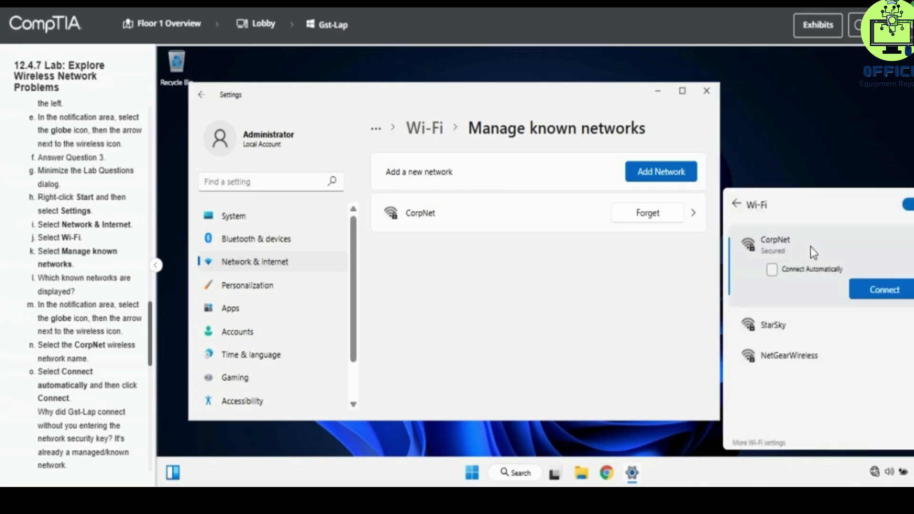
pyautogui.click(772, 270)
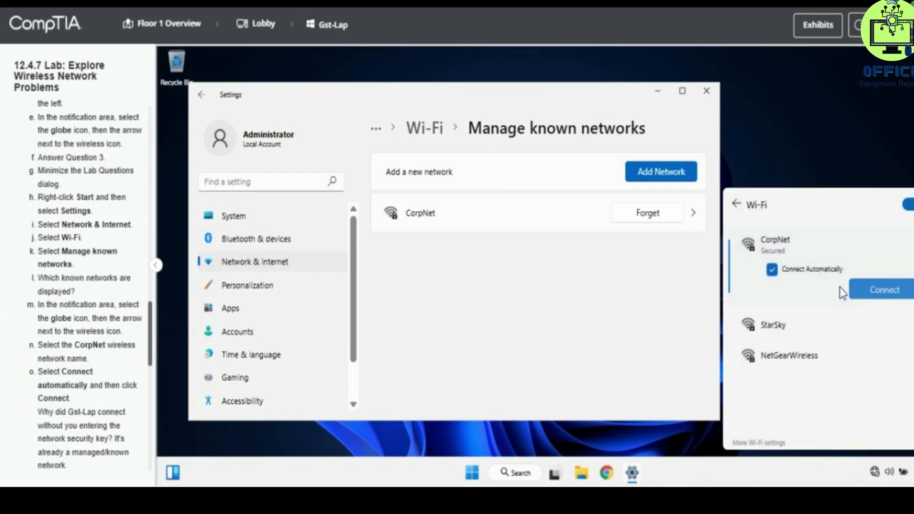
pyautogui.click(884, 290)
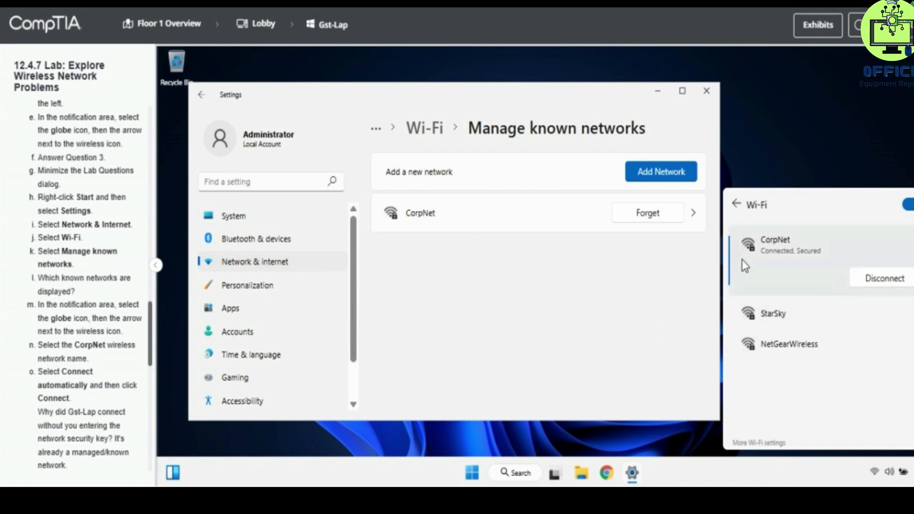
pyautogui.moveTo(801, 256)
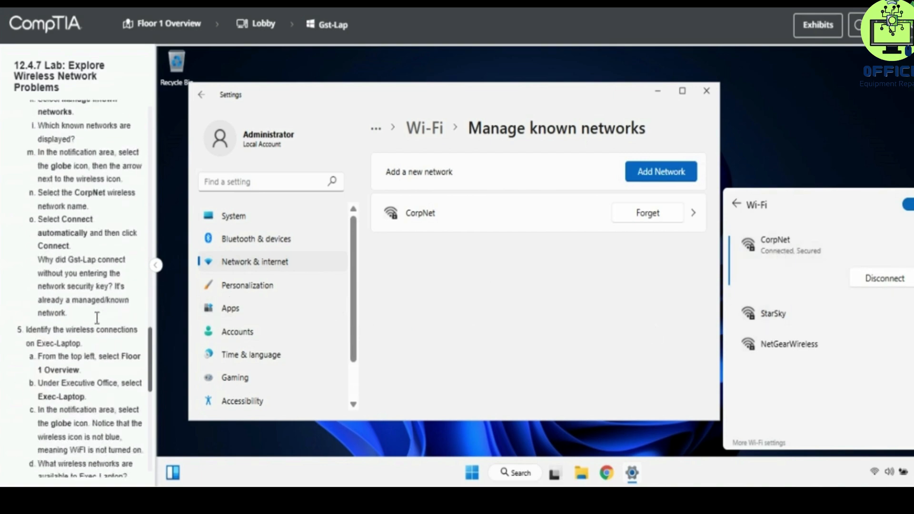
pyautogui.scroll(-3)
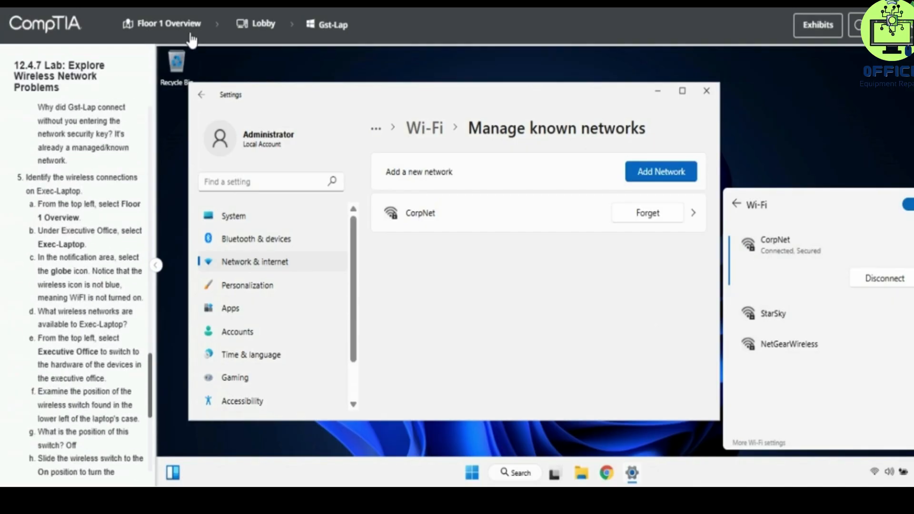
# Step: From Floor 1 Overview, open Exec-Laptop's hardware view in the Executive Office
pyautogui.click(168, 23)
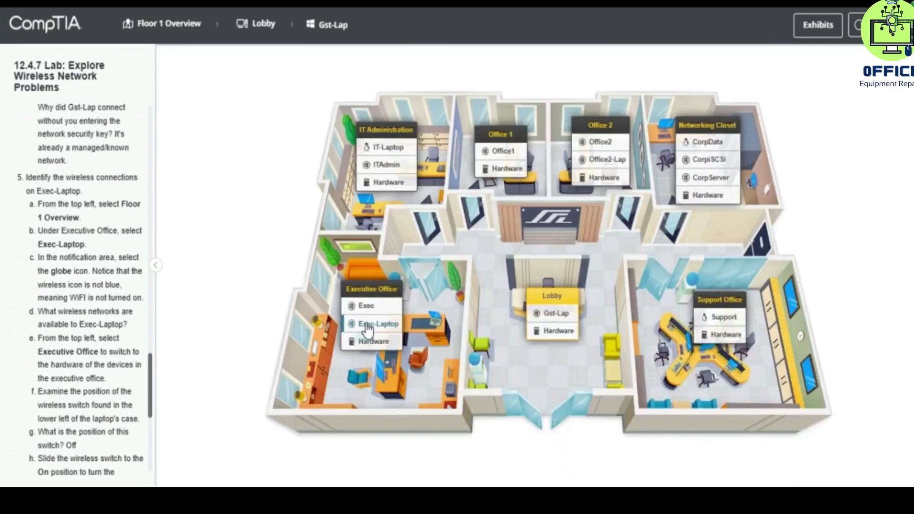
pyautogui.click(378, 324)
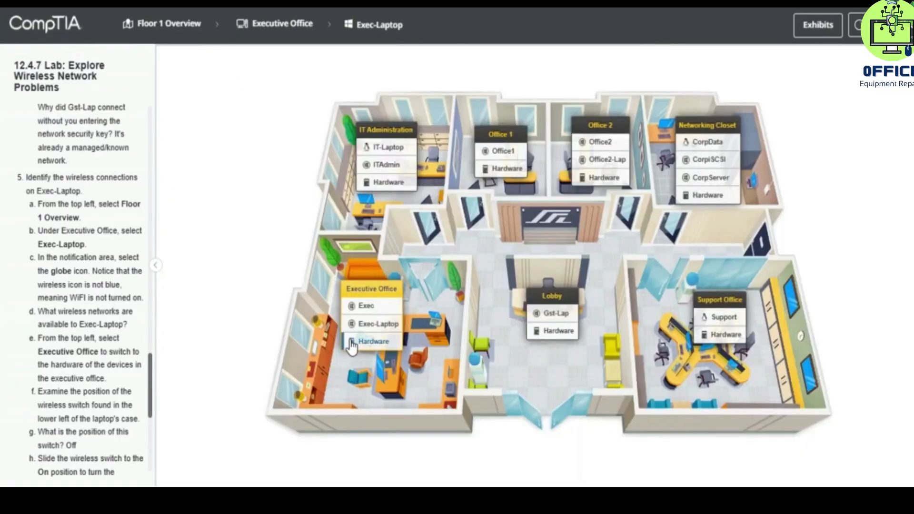
pyautogui.click(374, 341)
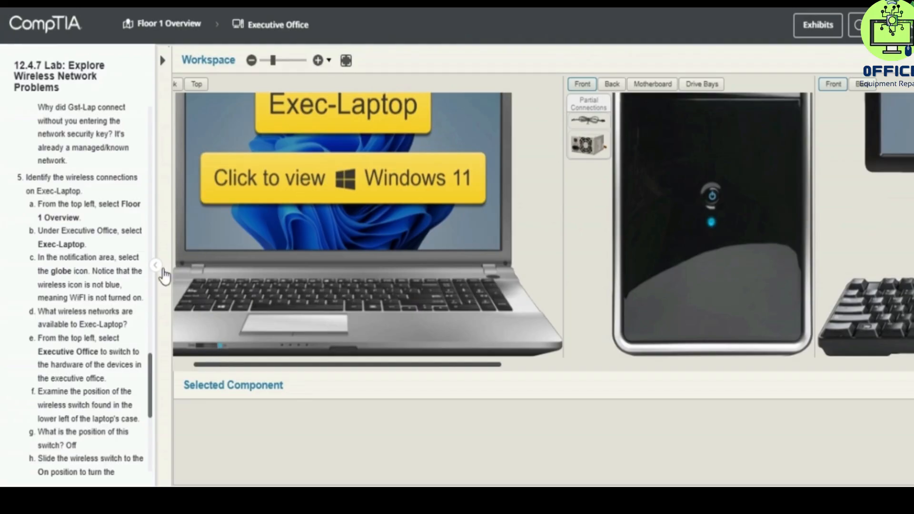
# Step: Switch to Exec-Laptop's Windows 11 desktop and connect it to CorpNet
pyautogui.click(343, 178)
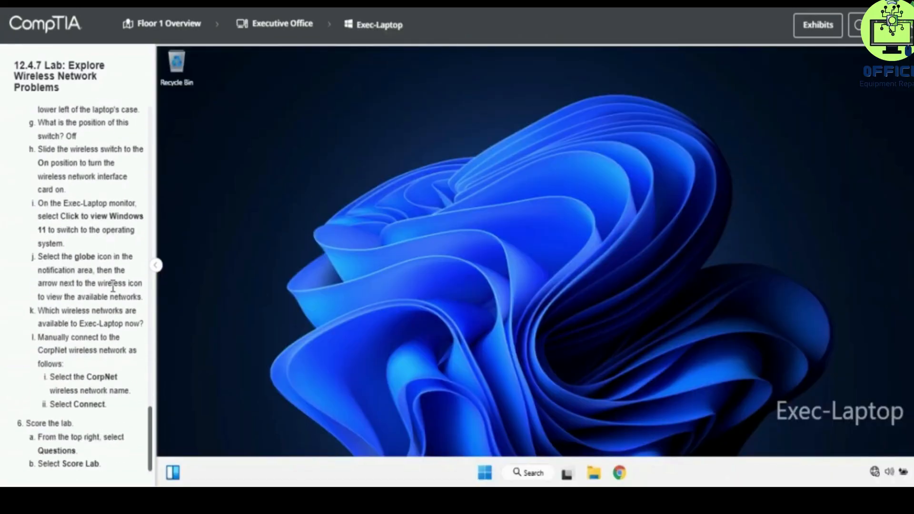
pyautogui.moveTo(841, 468)
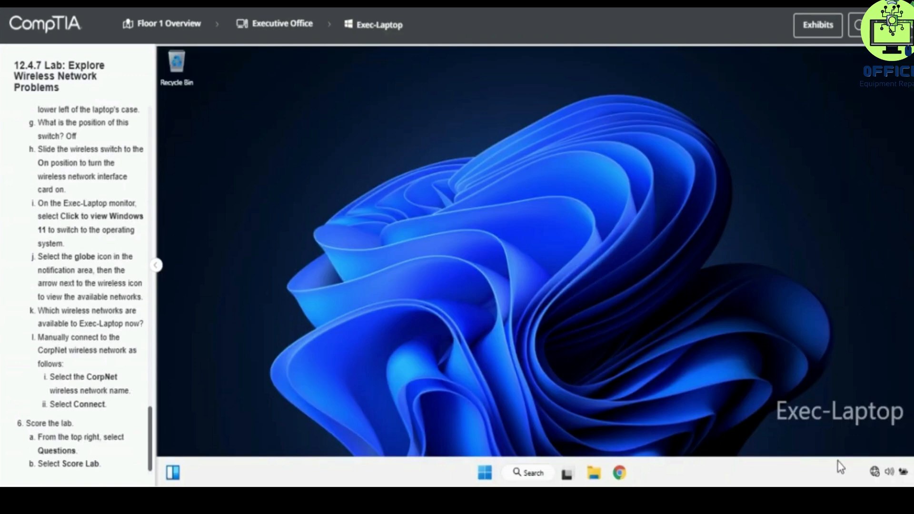
pyautogui.click(886, 472)
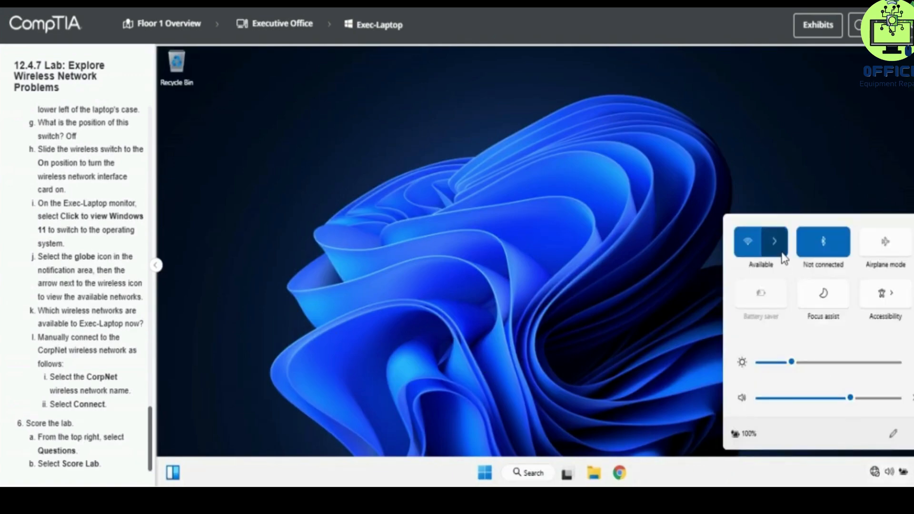
pyautogui.click(774, 241)
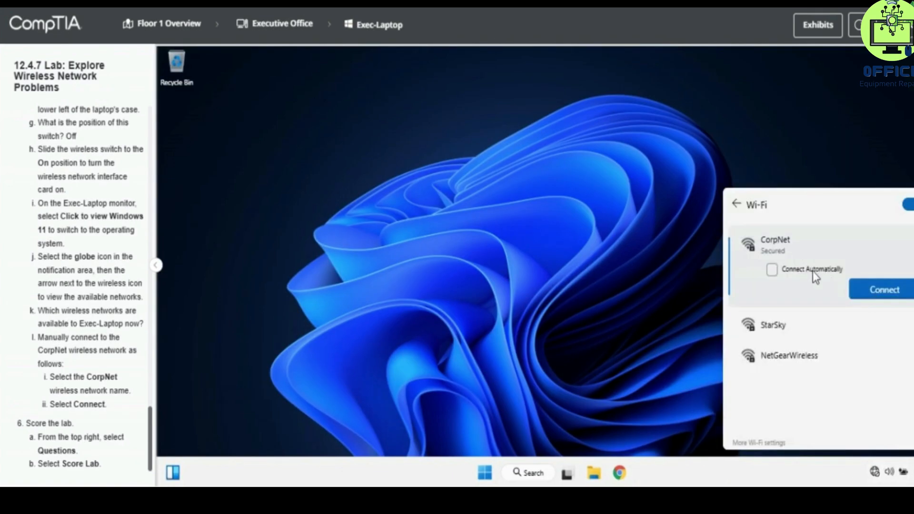
pyautogui.click(884, 290)
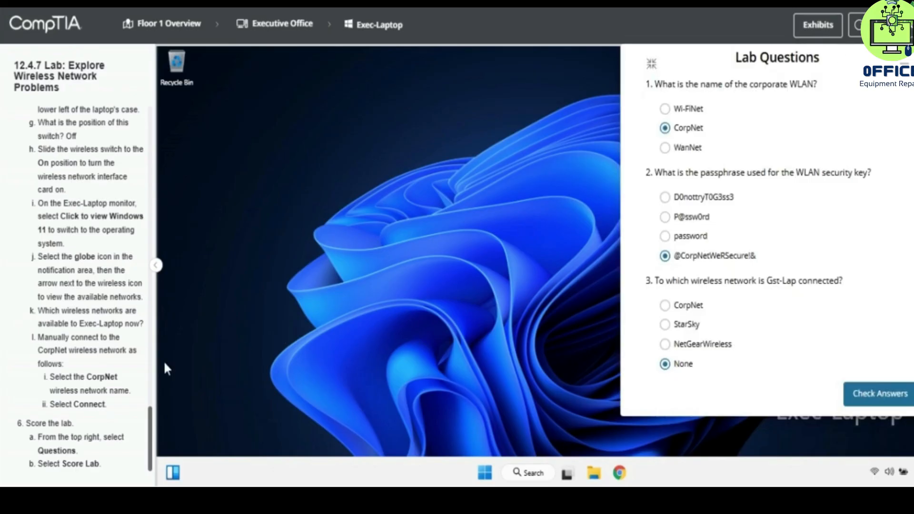
pyautogui.moveTo(85, 418)
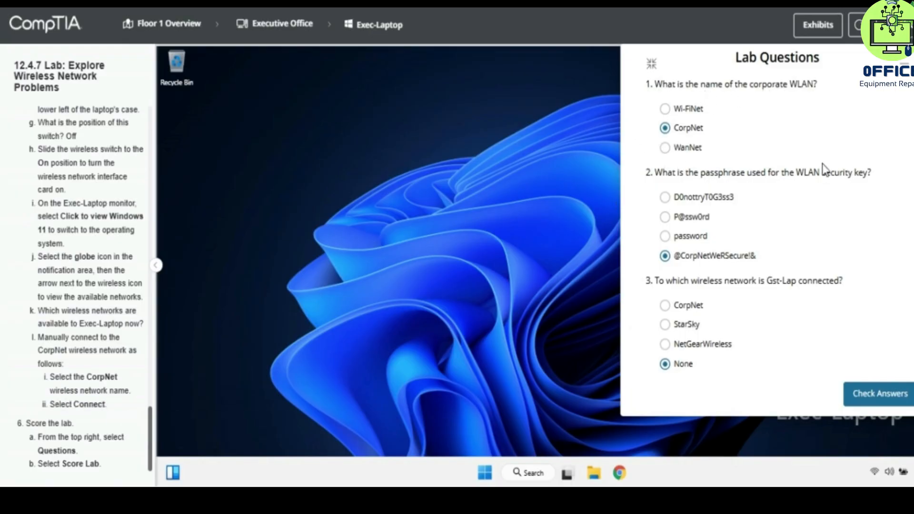
pyautogui.moveTo(780, 290)
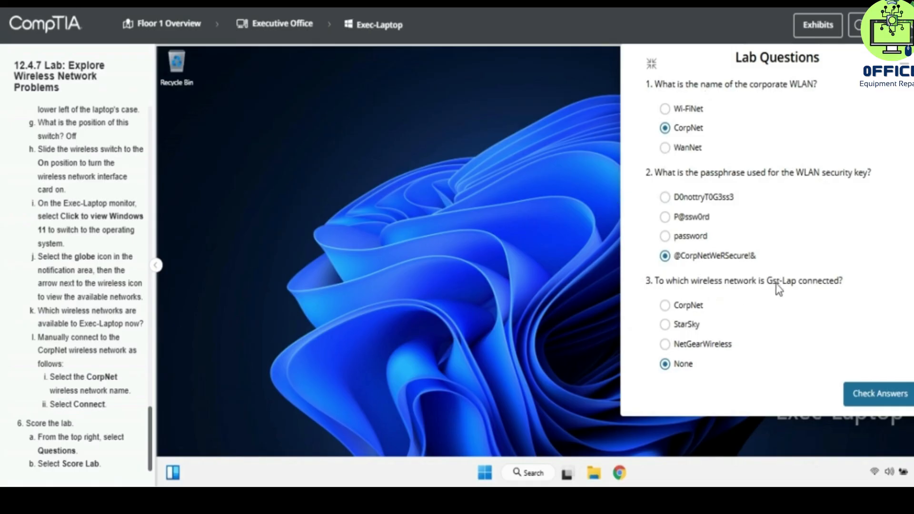
pyautogui.moveTo(883, 396)
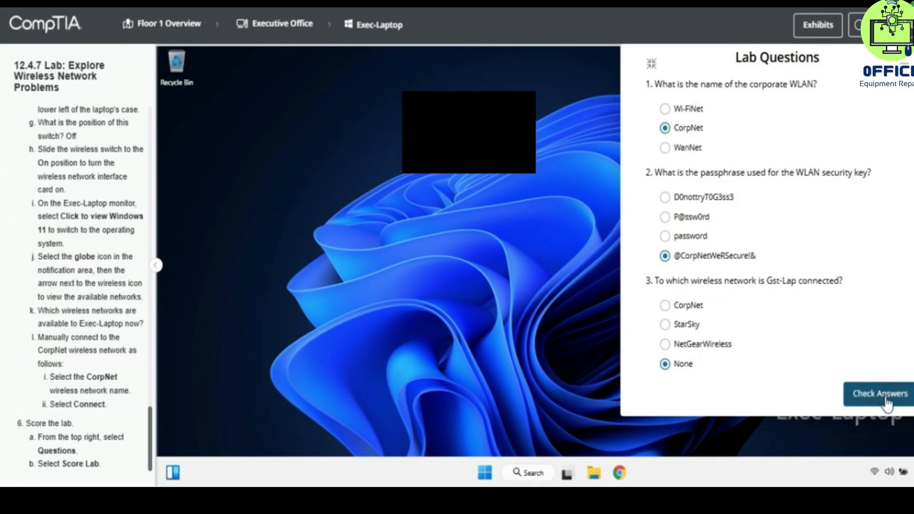
# Step: Check answers to show the wireless lab's 100% score report with all six items met
pyautogui.click(877, 393)
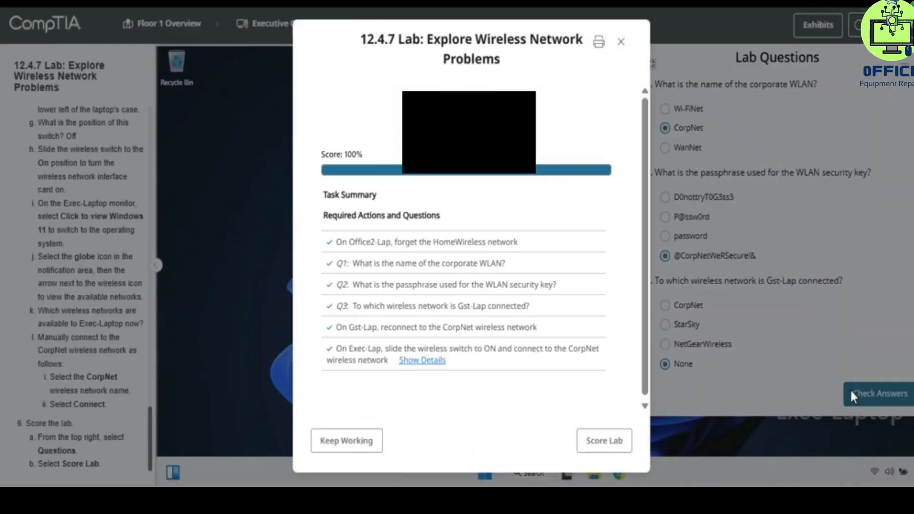
pyautogui.moveTo(763, 245)
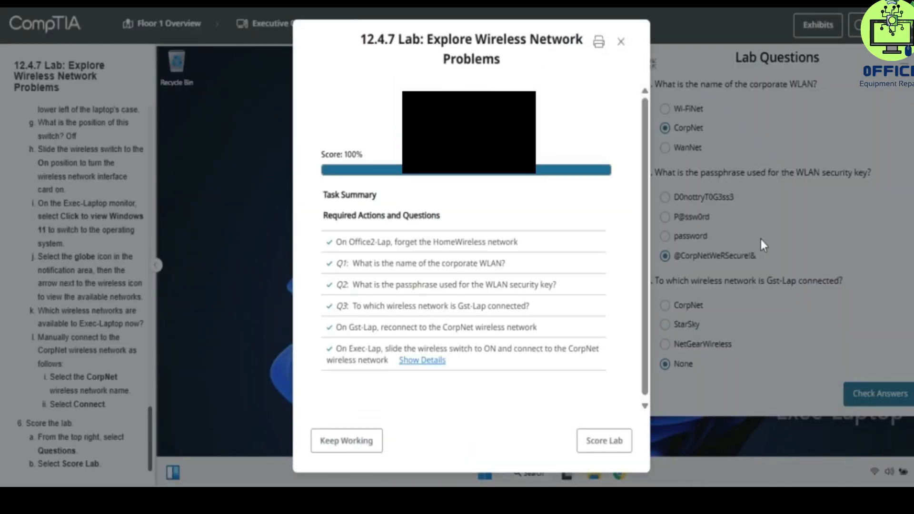